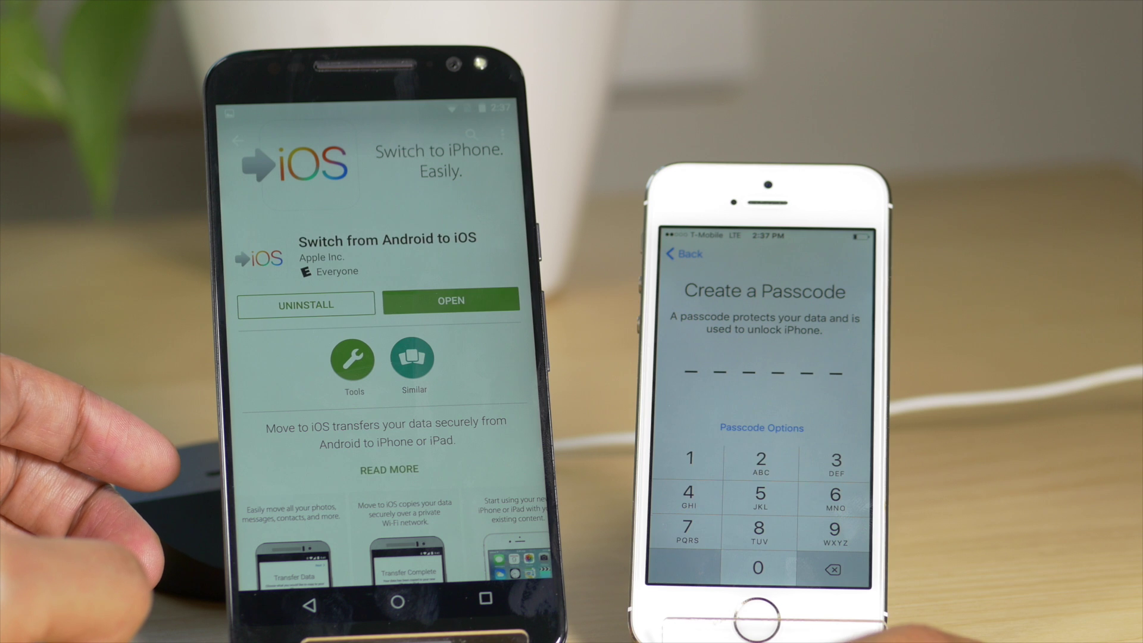
- Enter the passcode and choose Move Data from Android on the Apps & Data screen
click(762, 428)
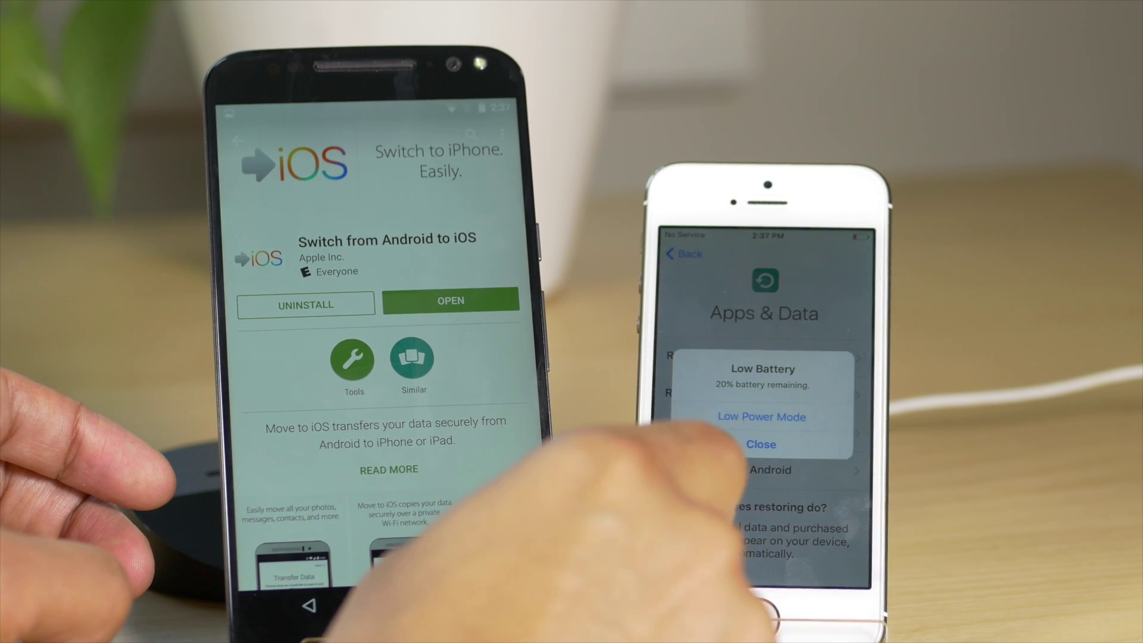
click(761, 444)
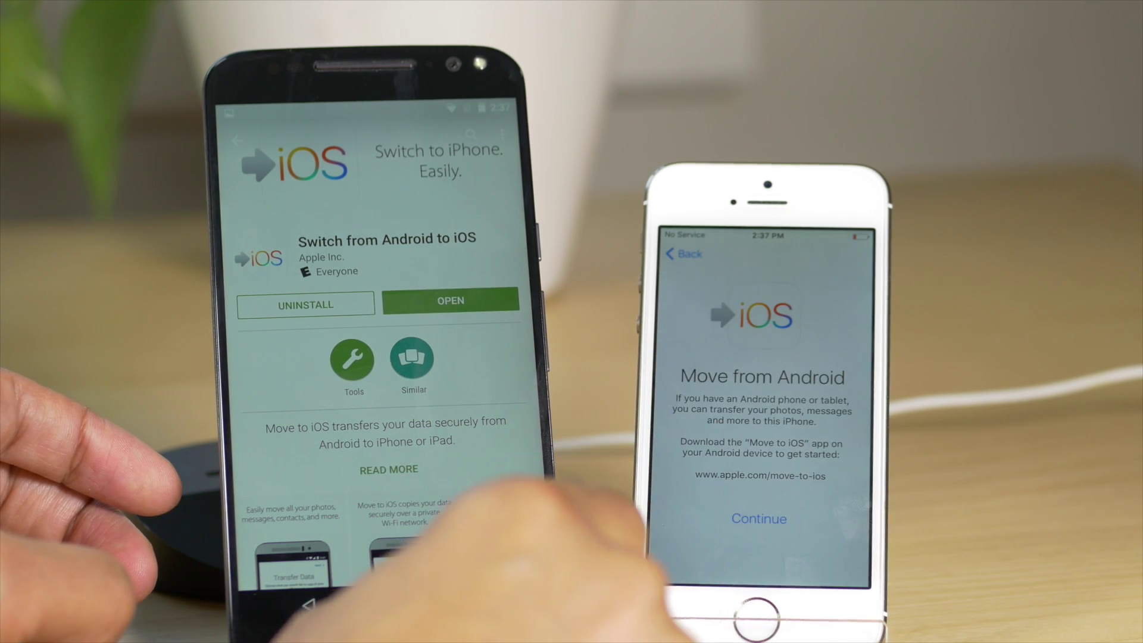